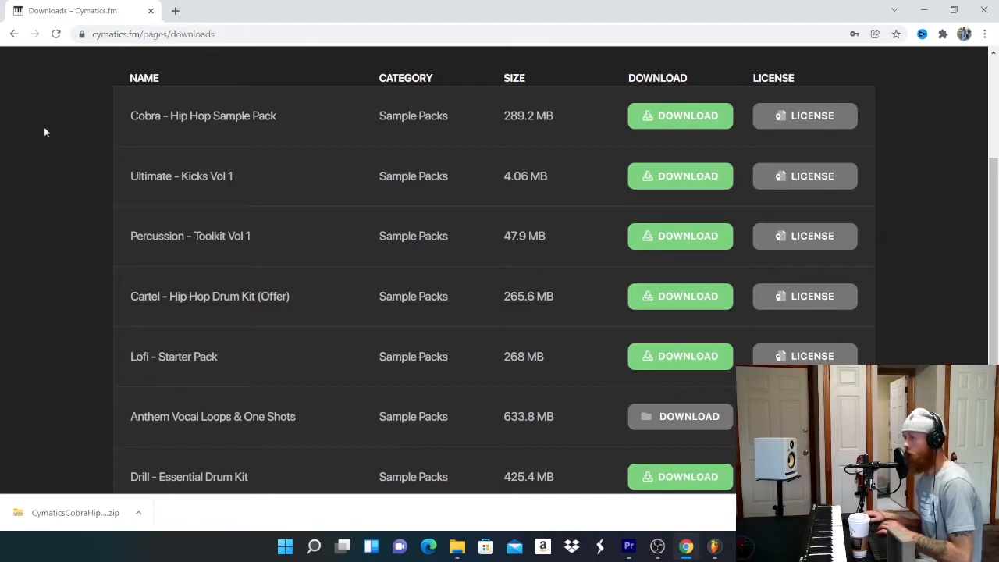
mouse_move(560, 116)
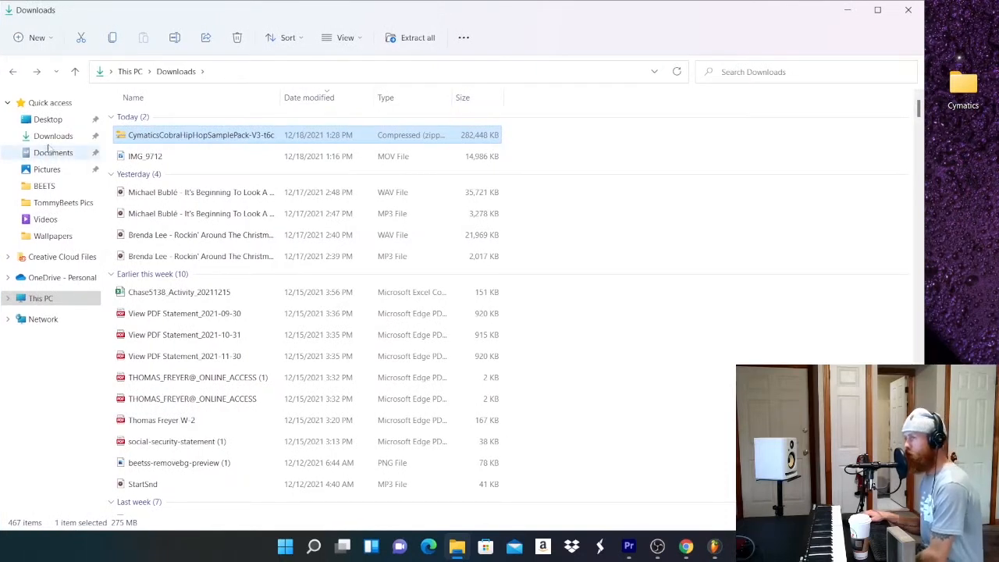
left_click(53, 135)
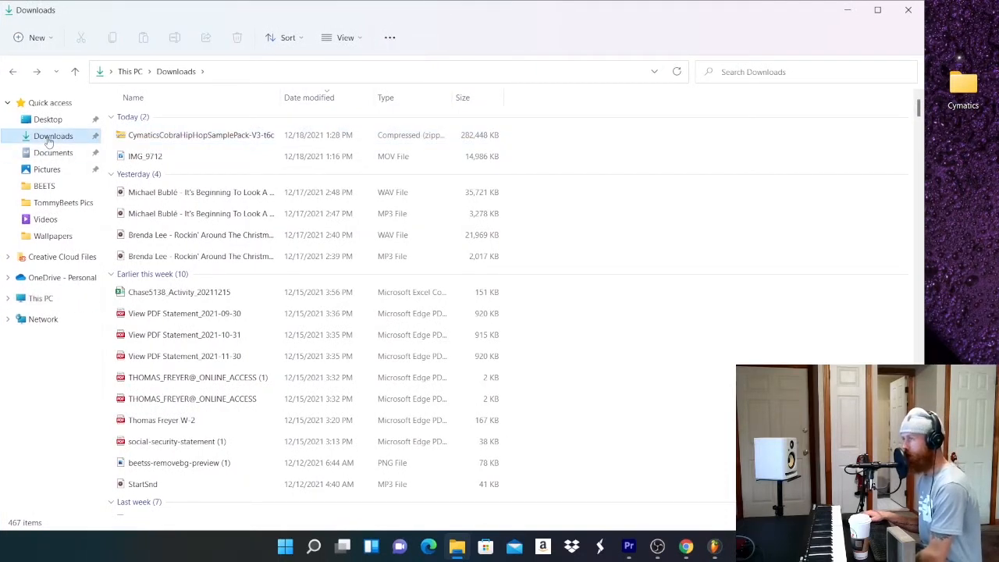
left_click(200, 134)
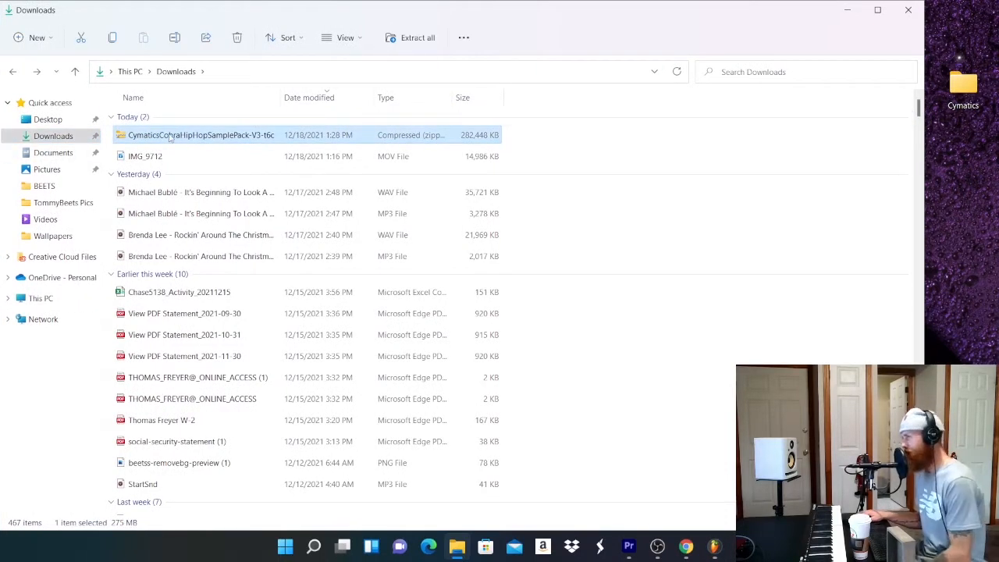
mouse_move(156, 141)
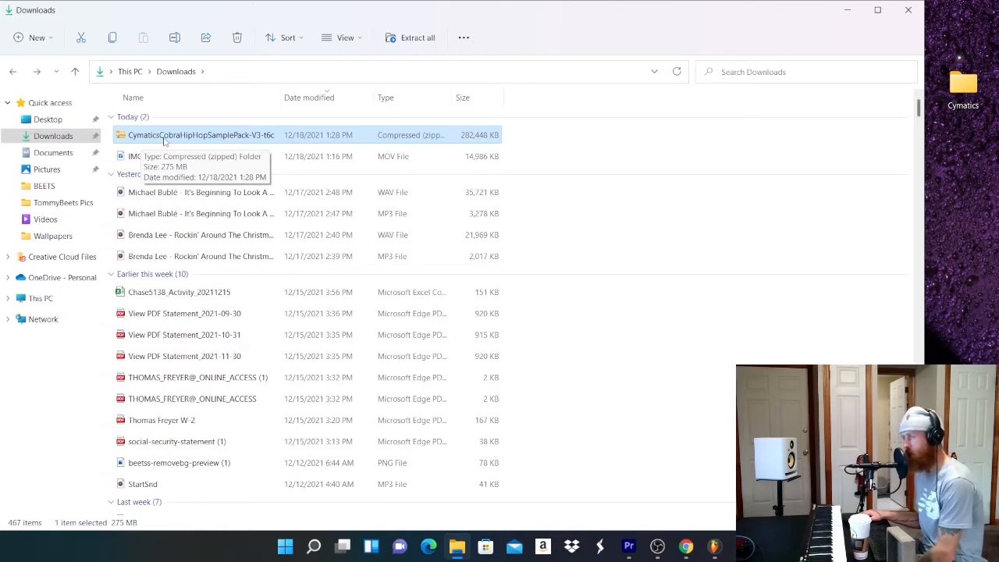
- Extract the Cymatics - Cobra Hip Hop Sample Pack from the zip onto the desktop and return to FL Studio
double_click(199, 134)
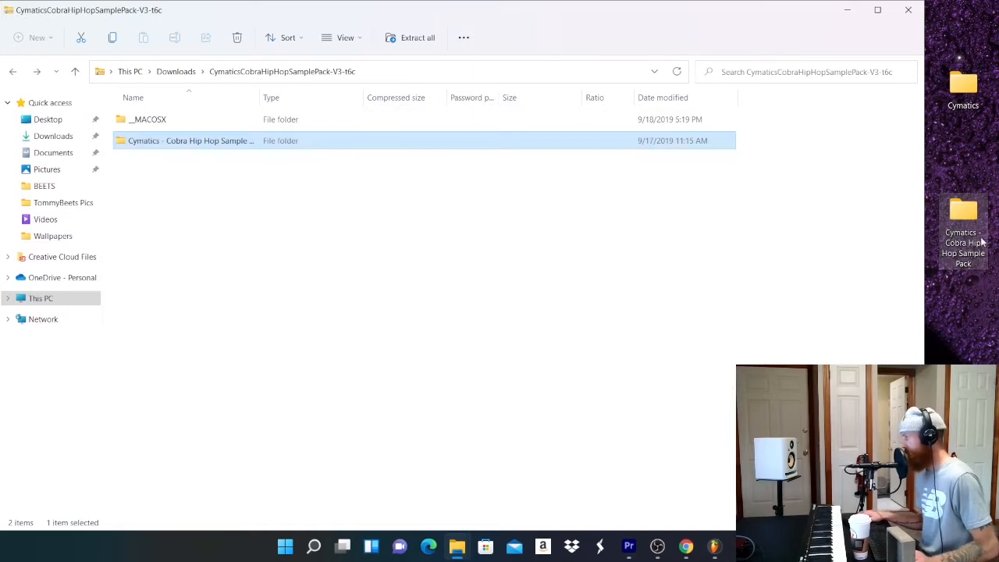
left_click(714, 546)
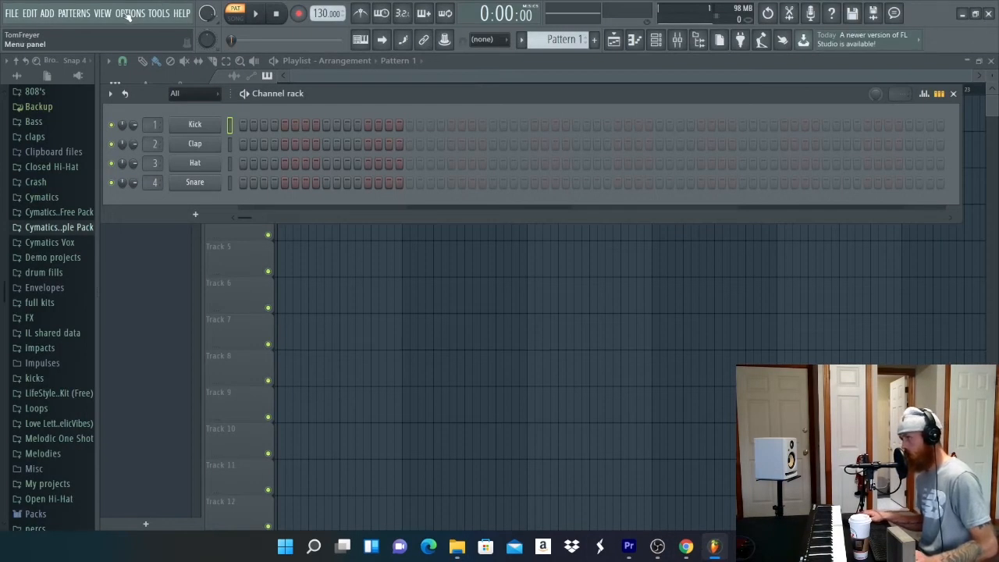
- Reach the File settings listing the browser's extra search folders via the Options menu
left_click(129, 13)
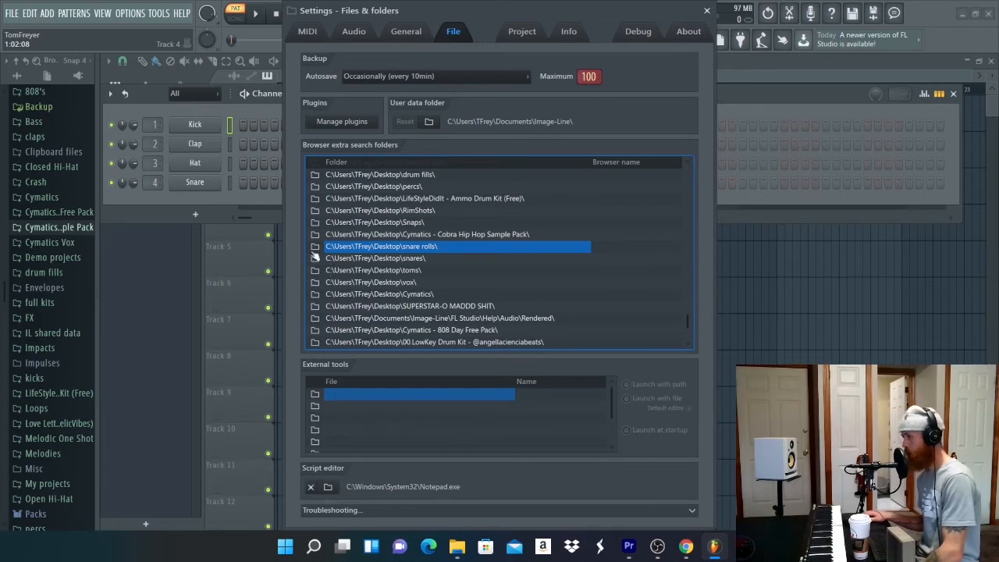
mouse_move(318, 248)
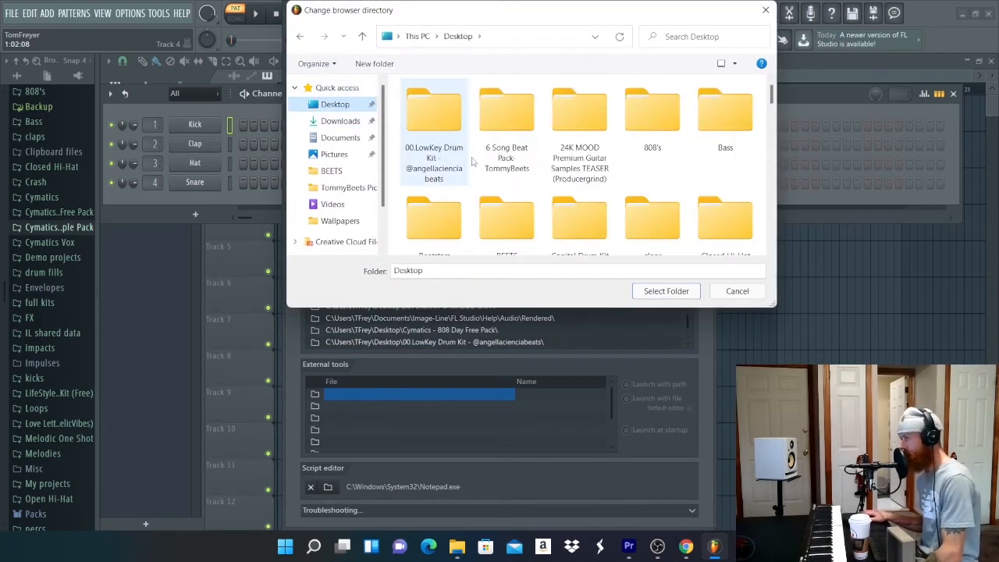
- Choose the desktop Cymatics - Cobra Hip Hop Sample Pack folder as a browser extra search folder
scroll("down", 3)
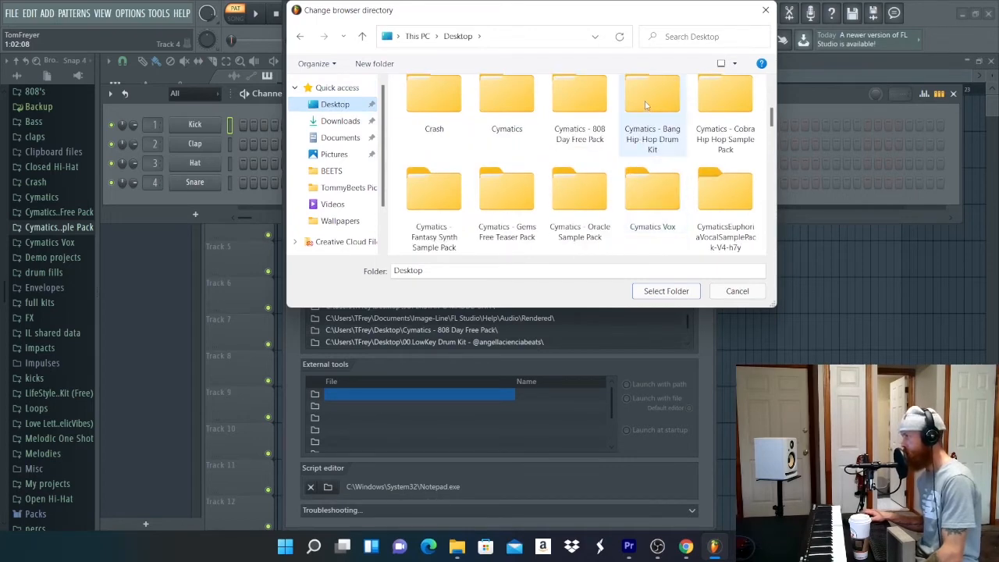
mouse_move(725, 101)
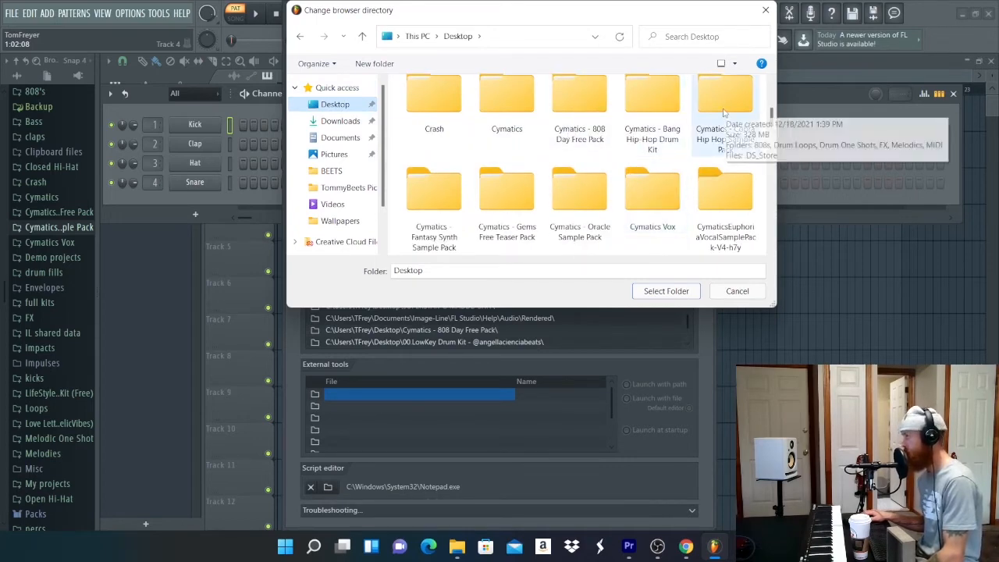
double_click(724, 101)
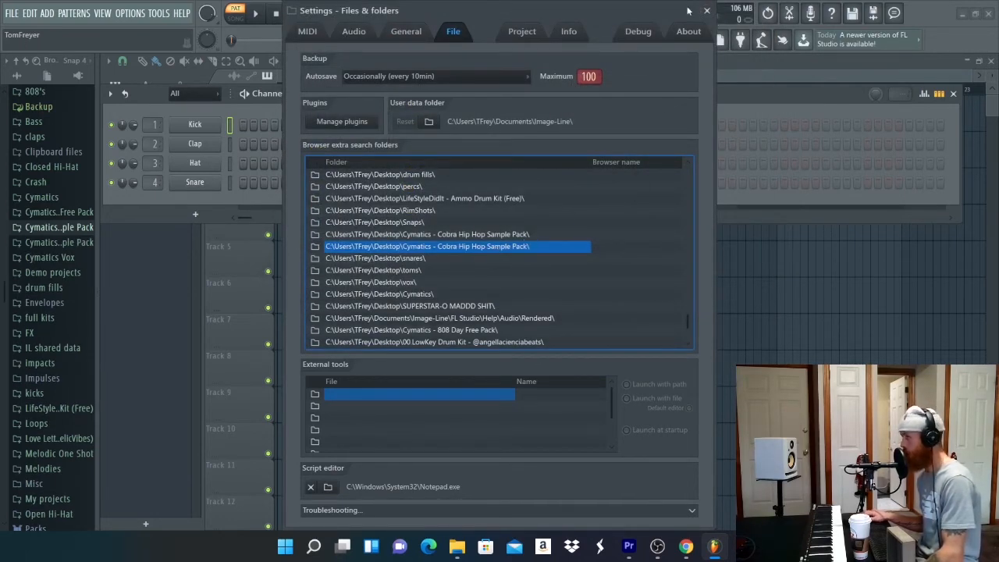
- Close Settings and expand the Cobra Hip Hop Sample Pack in the browser to reveal its sample folders
left_click(706, 10)
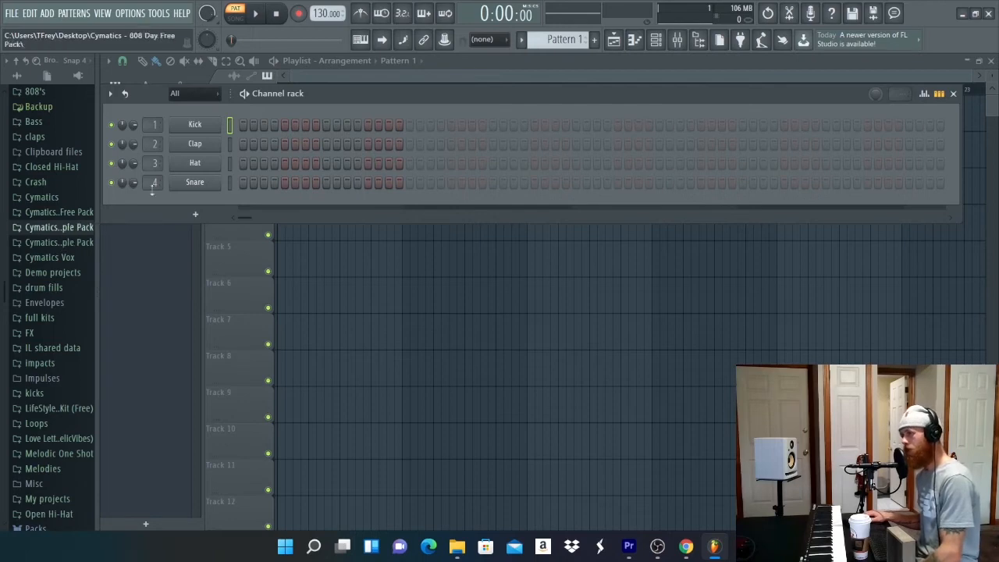
left_click(94, 227)
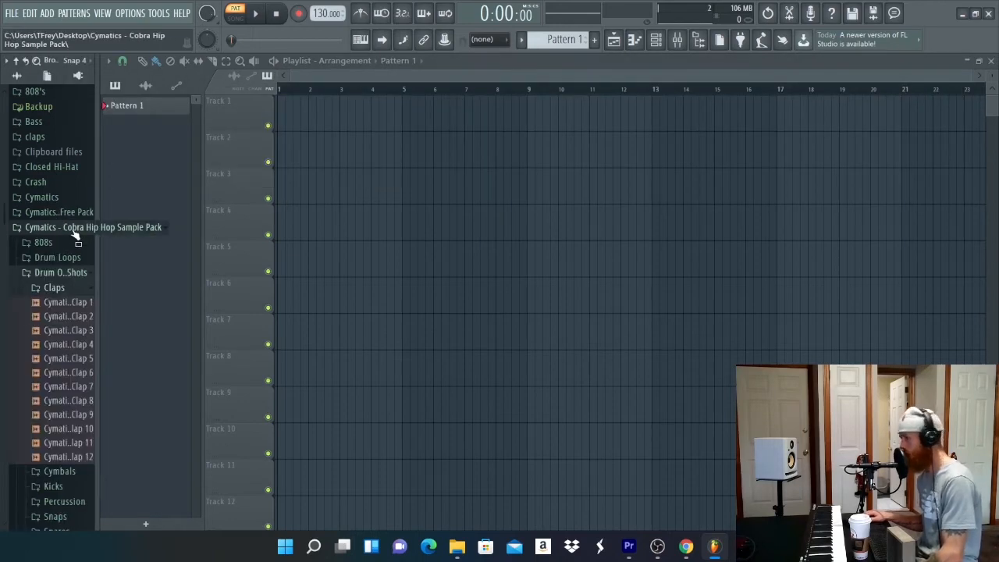
left_click(16, 228)
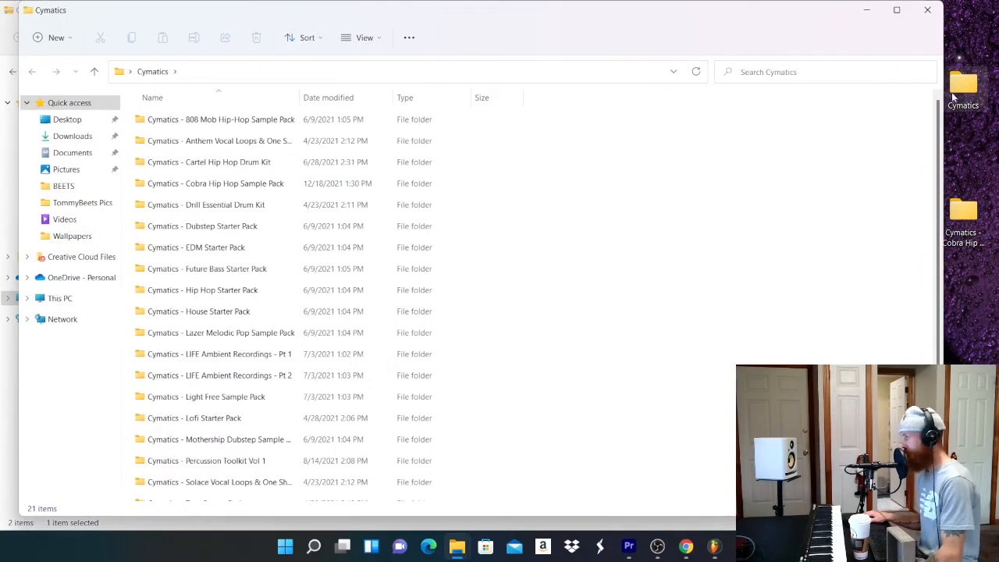
- Browse the desktop Cymatics folder's 21 pack folders in File Explorer
scroll("down", 3)
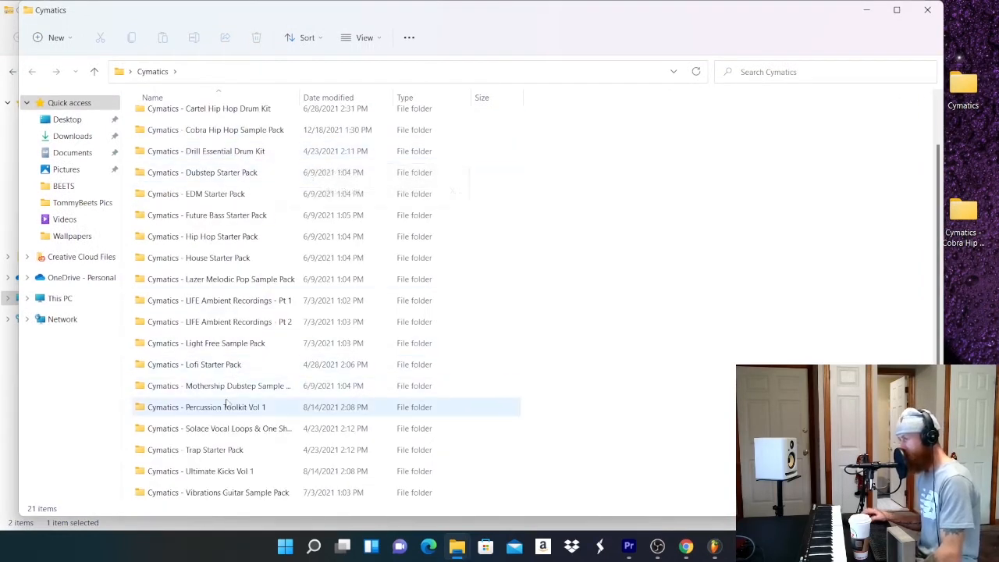
left_click(203, 172)
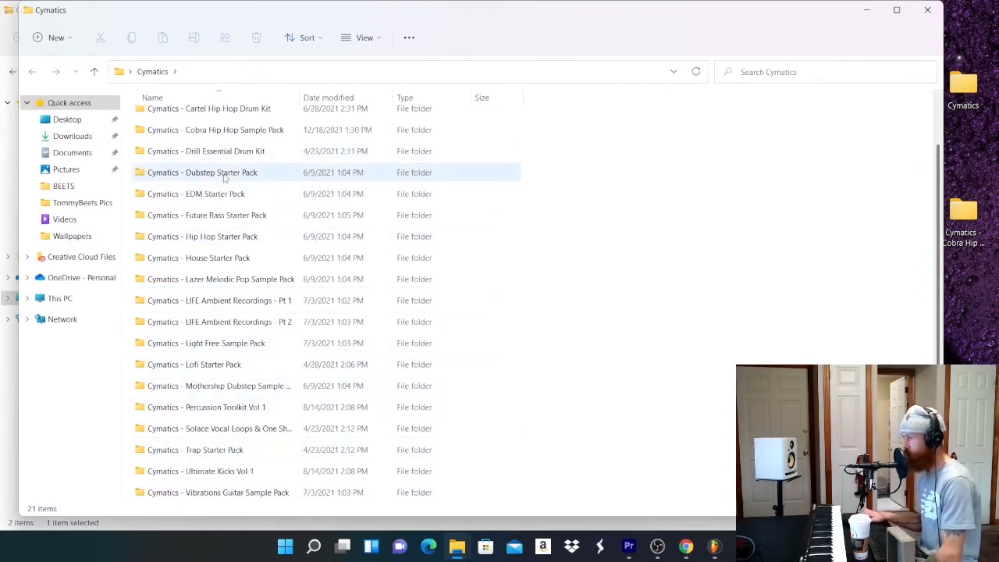
scroll("down", 3)
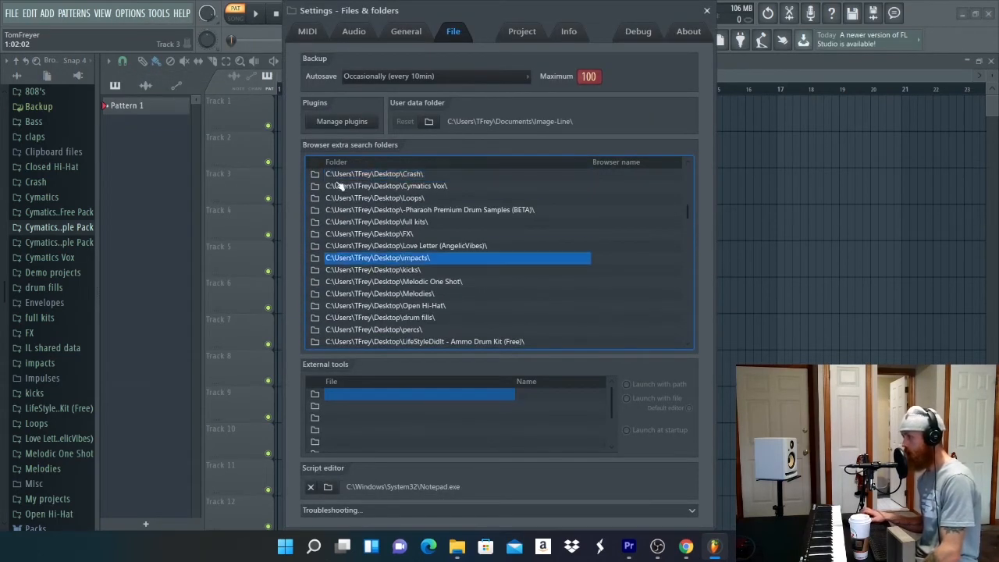
- Scroll the Browser extra search folders list in FL Studio's file settings
scroll("down", 3)
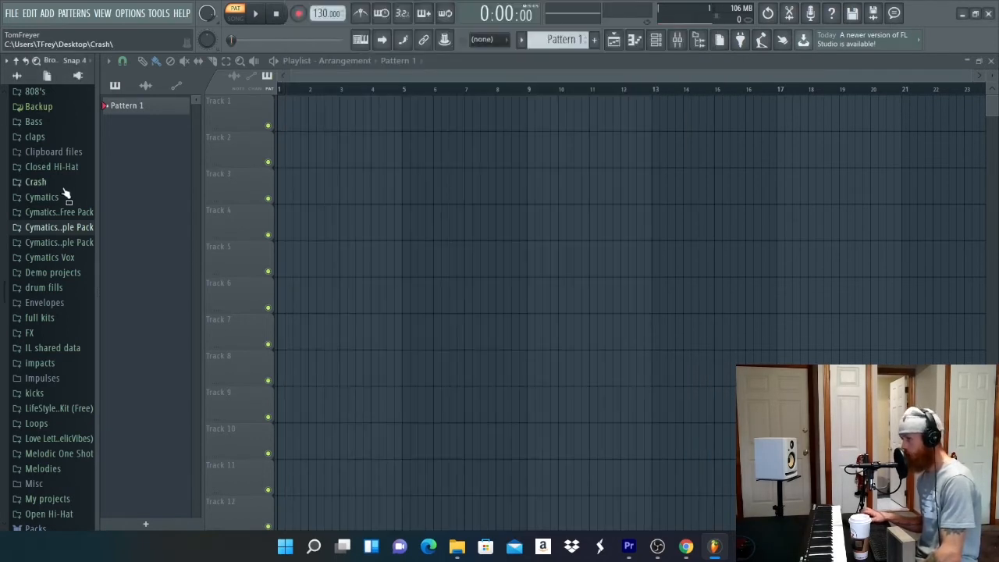
- Expand the Cymatics folder in the browser to view its sample packs, then collapse it again
left_click(42, 197)
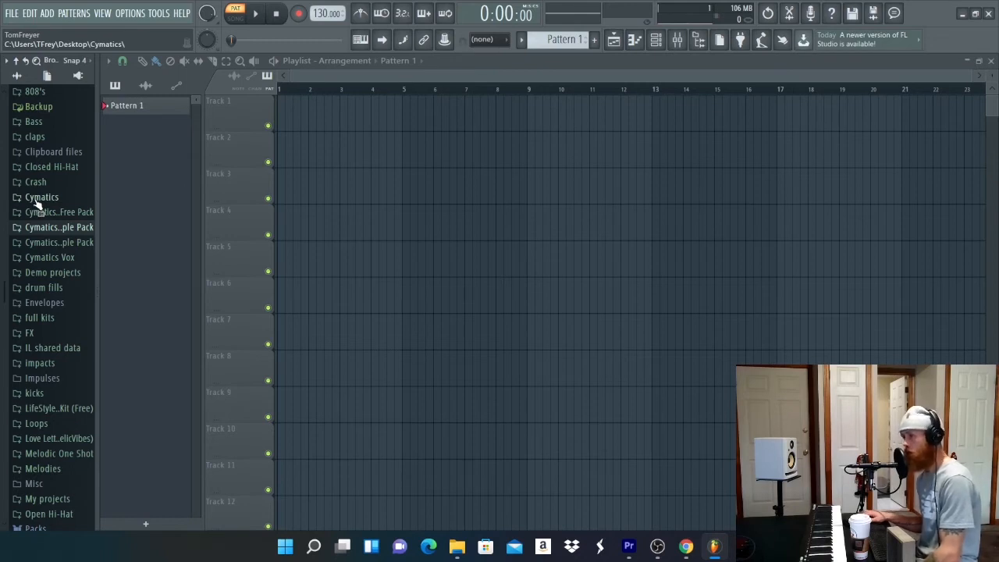
left_click(43, 197)
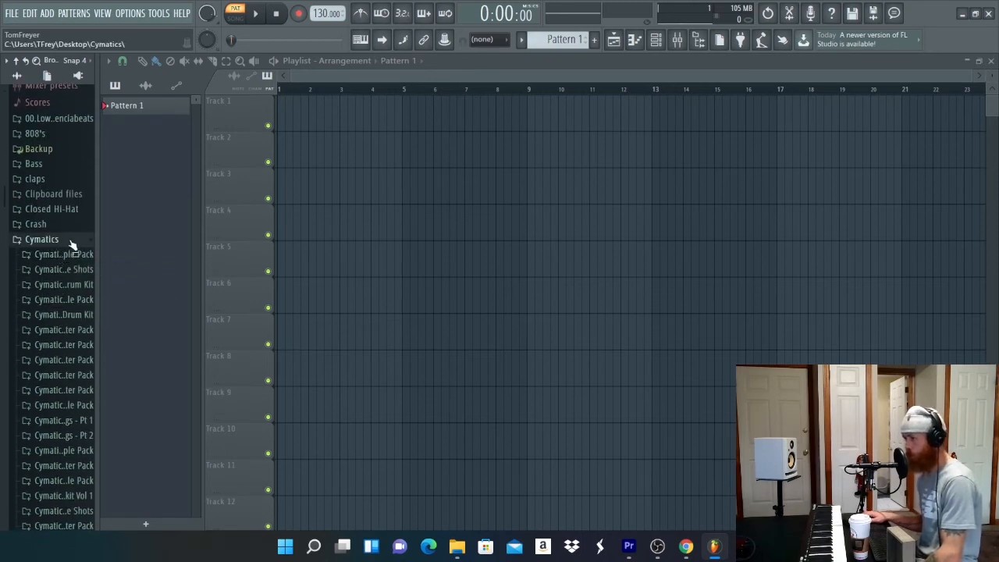
mouse_move(70, 274)
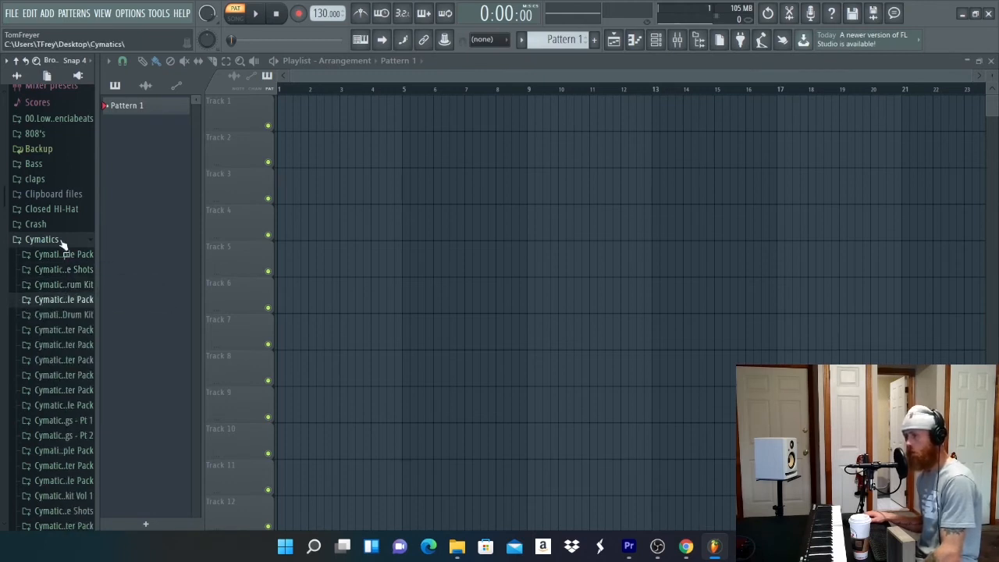
left_click(40, 239)
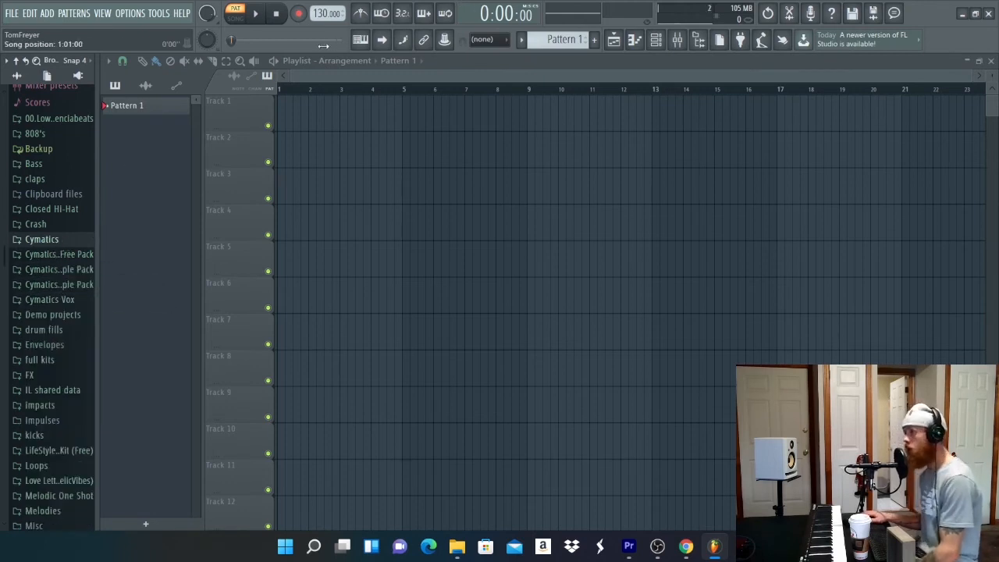